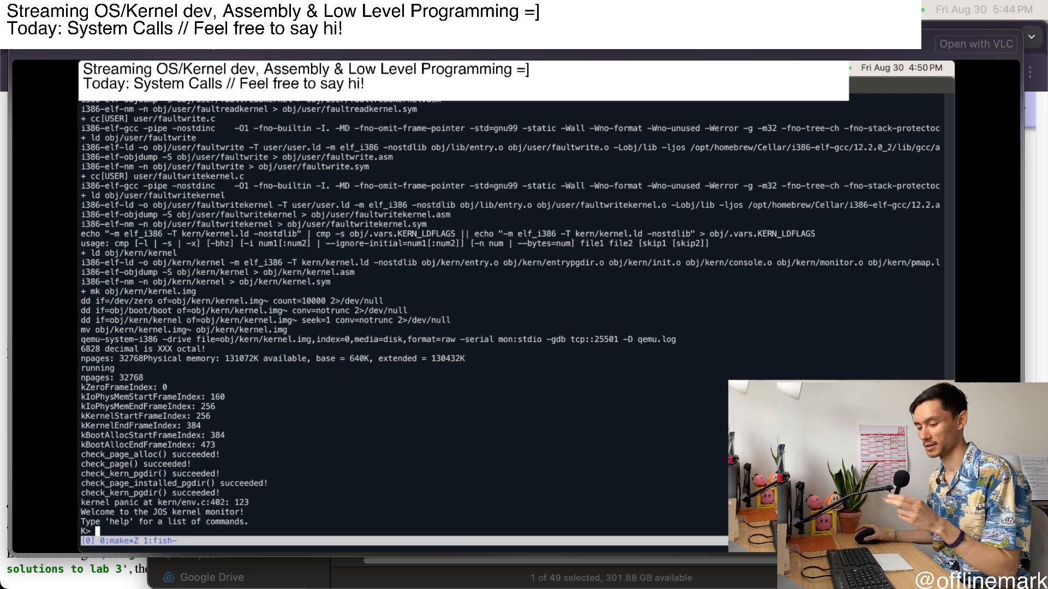
pyautogui.moveTo(330, 446)
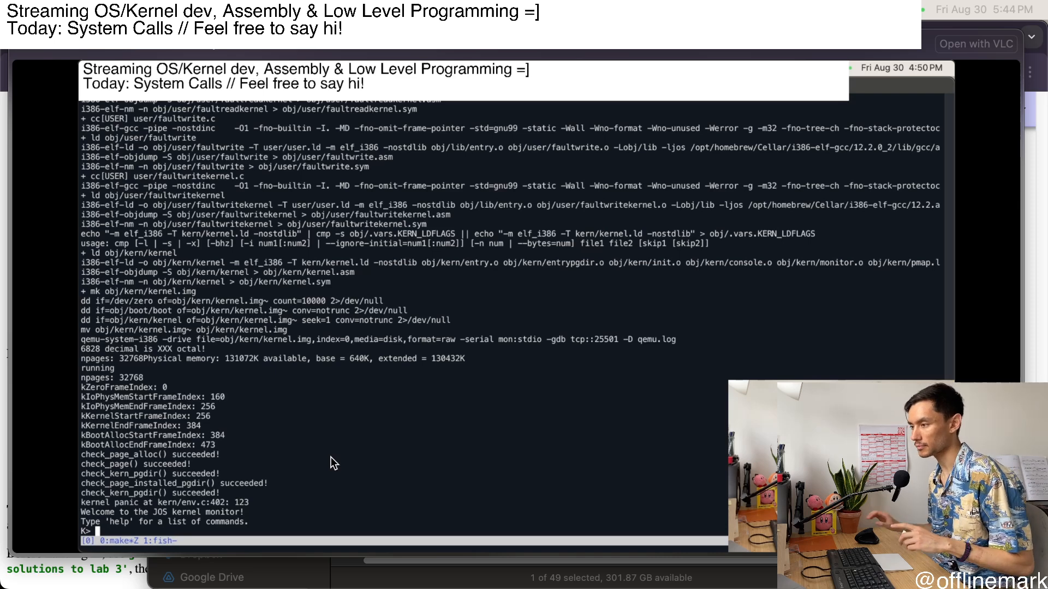
pyautogui.moveTo(494, 525)
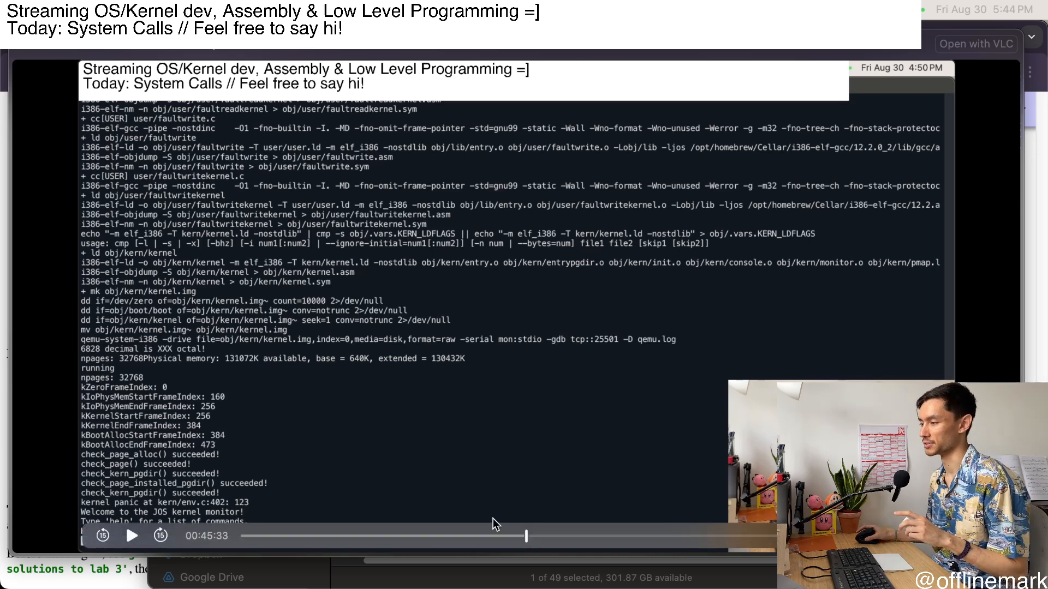
pyautogui.moveTo(535, 478)
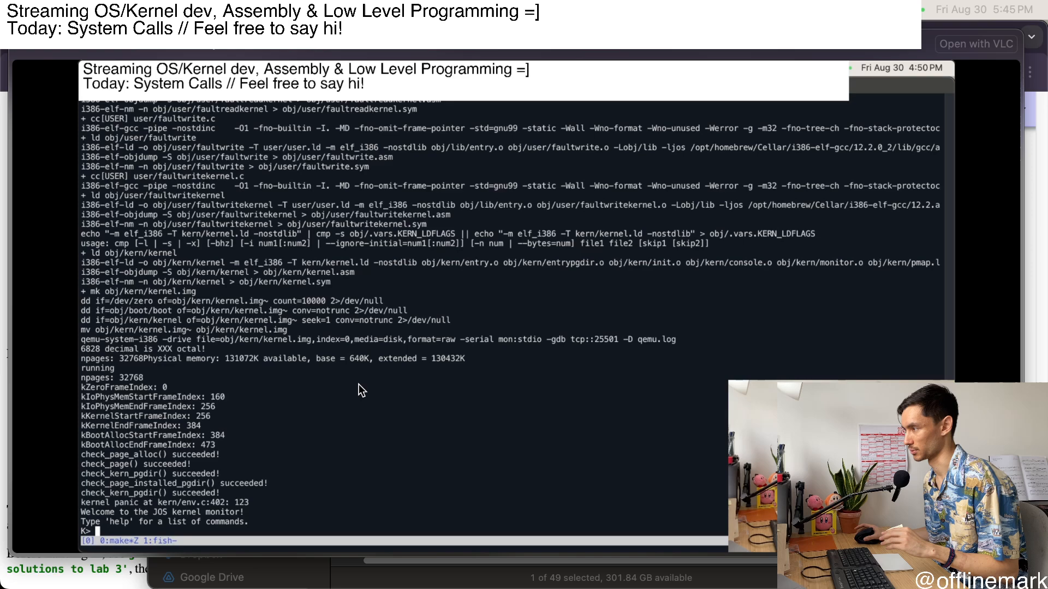
pyautogui.moveTo(361, 439)
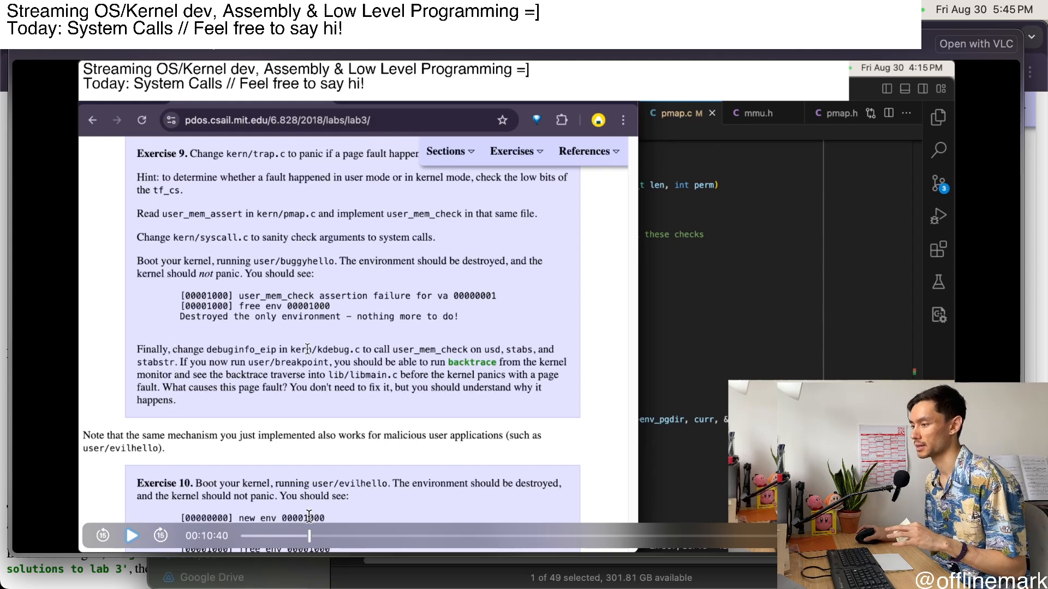
pyautogui.moveTo(455, 346)
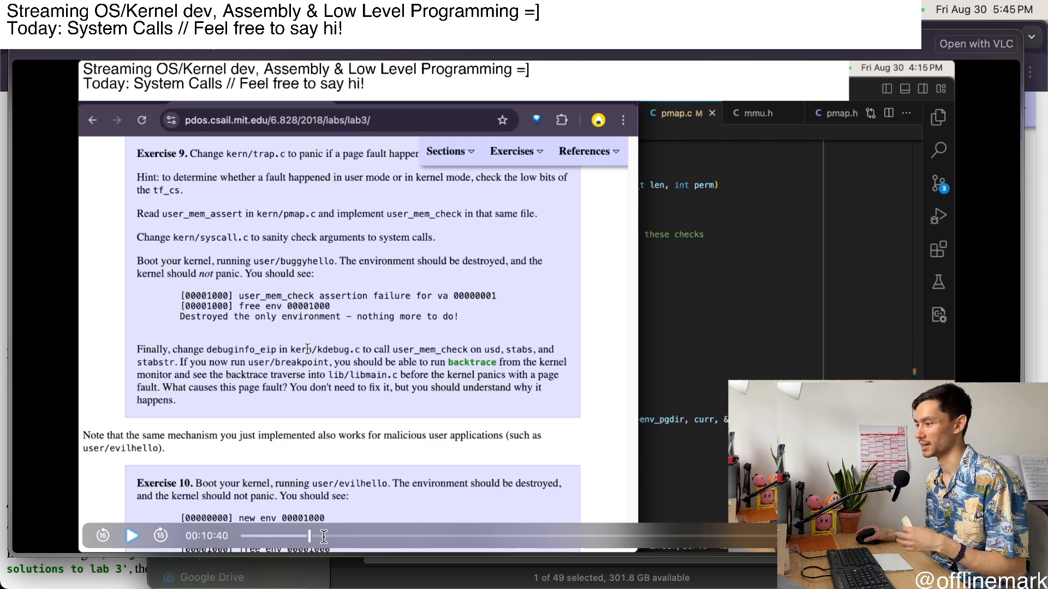
# - Jump the recording ahead to the git revert stopped by a GNUmakefile merge conflict
pyautogui.click(308, 536)
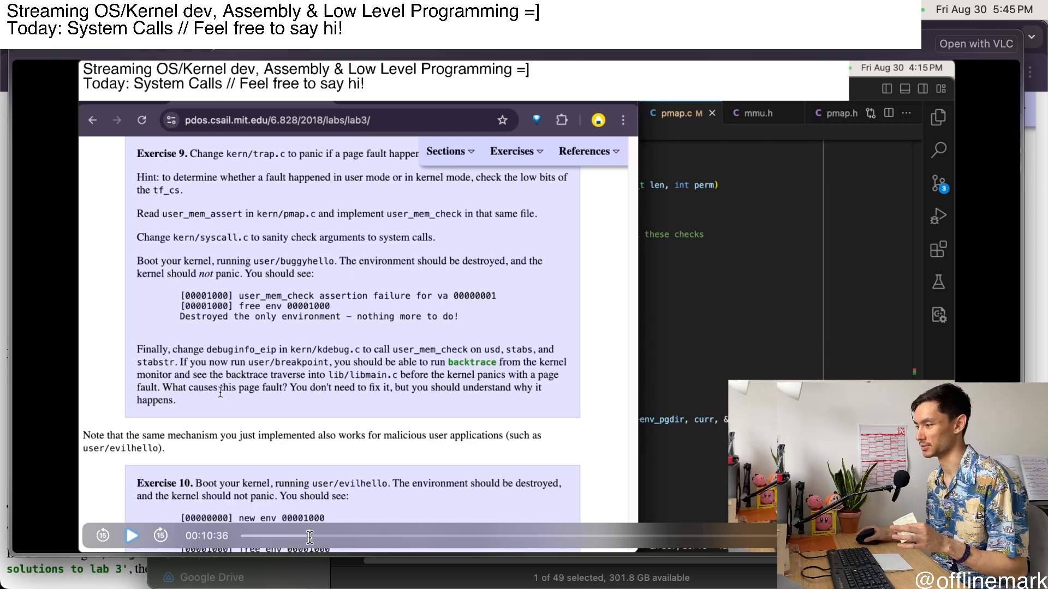
pyautogui.click(311, 535)
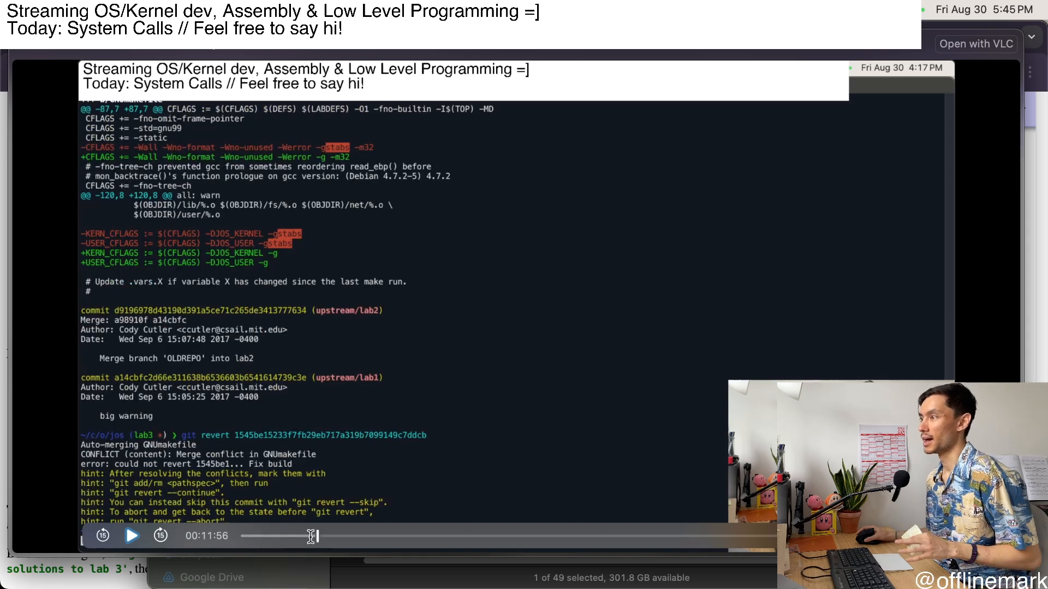
pyautogui.moveTo(327, 233)
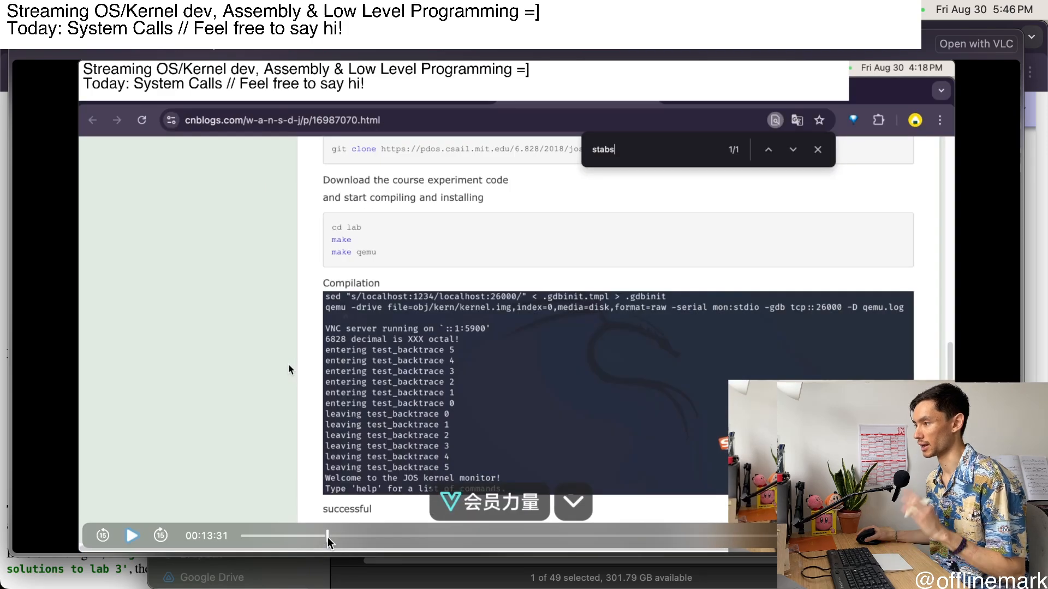
# - Skip the recording forward to the user_mem_check function in pmap.c
pyautogui.click(767, 149)
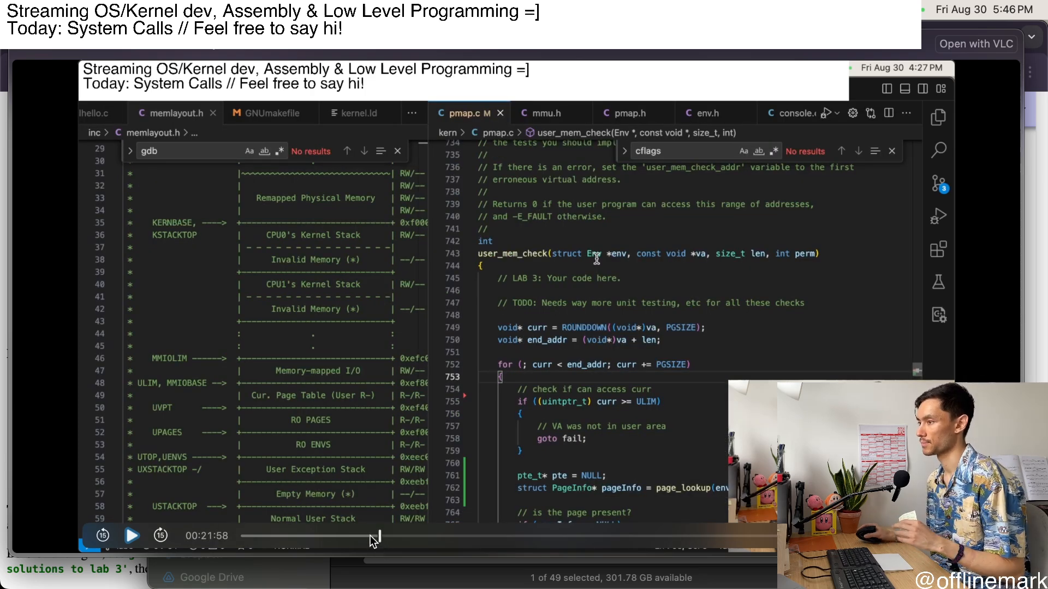
pyautogui.moveTo(381, 538)
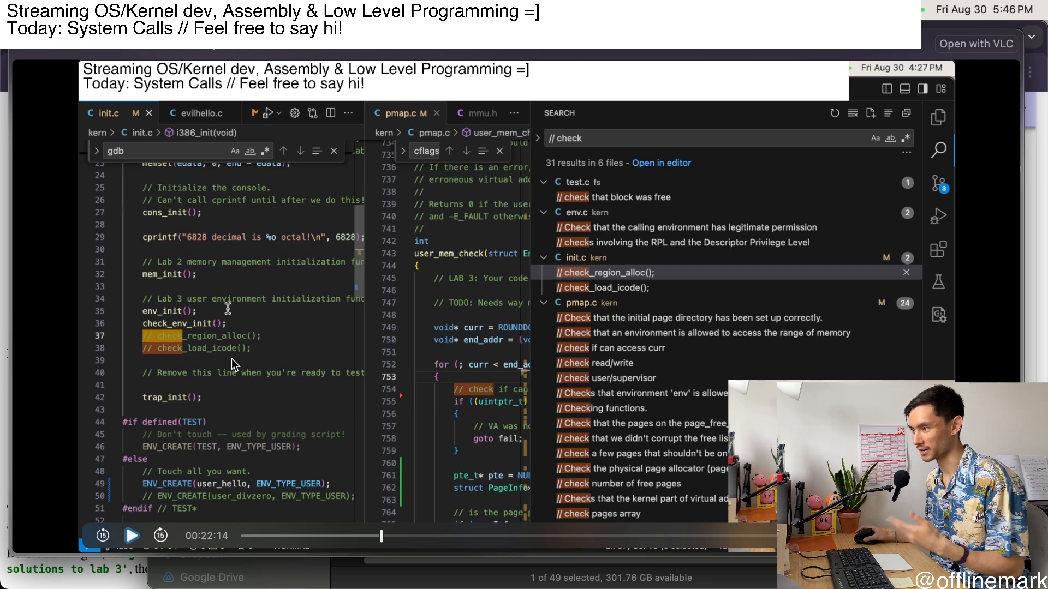
pyautogui.moveTo(232, 365)
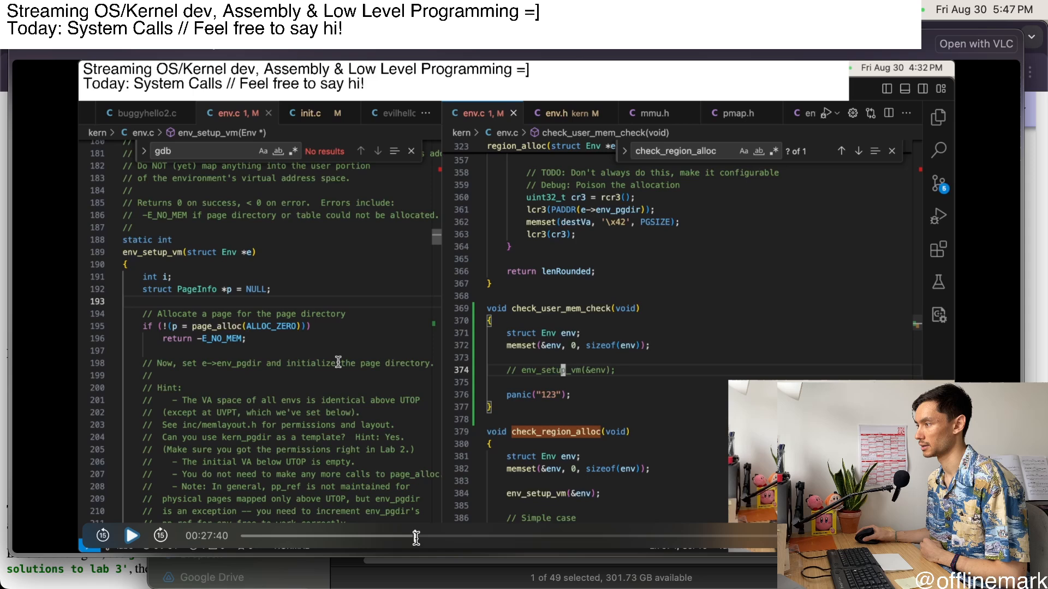
# - Scroll the recording to env_setup_vm mapping UPAGES and UENVS into the page directory
pyautogui.scroll(-3)
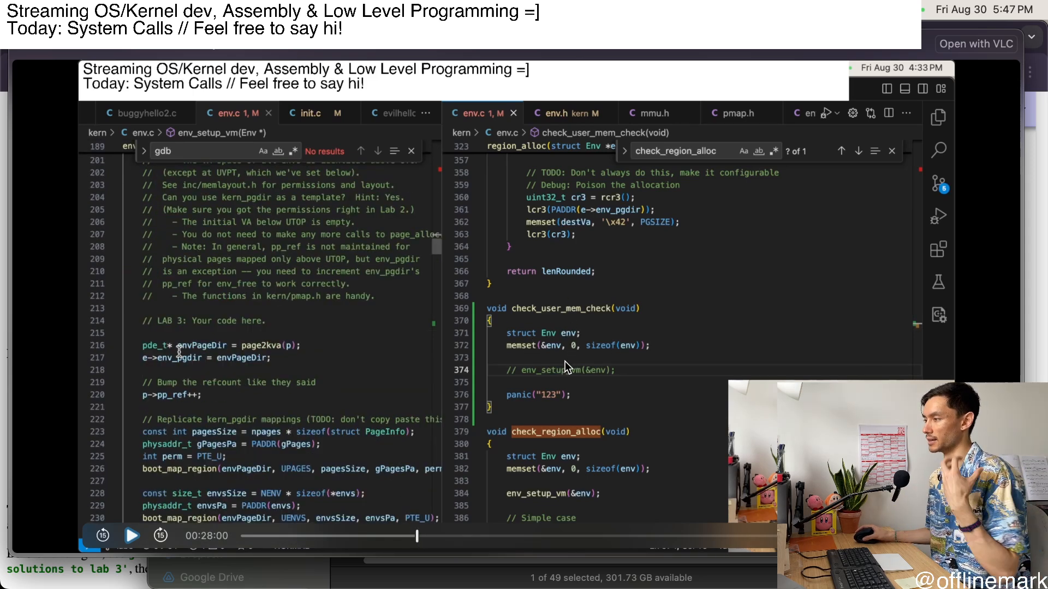
pyautogui.moveTo(560, 350)
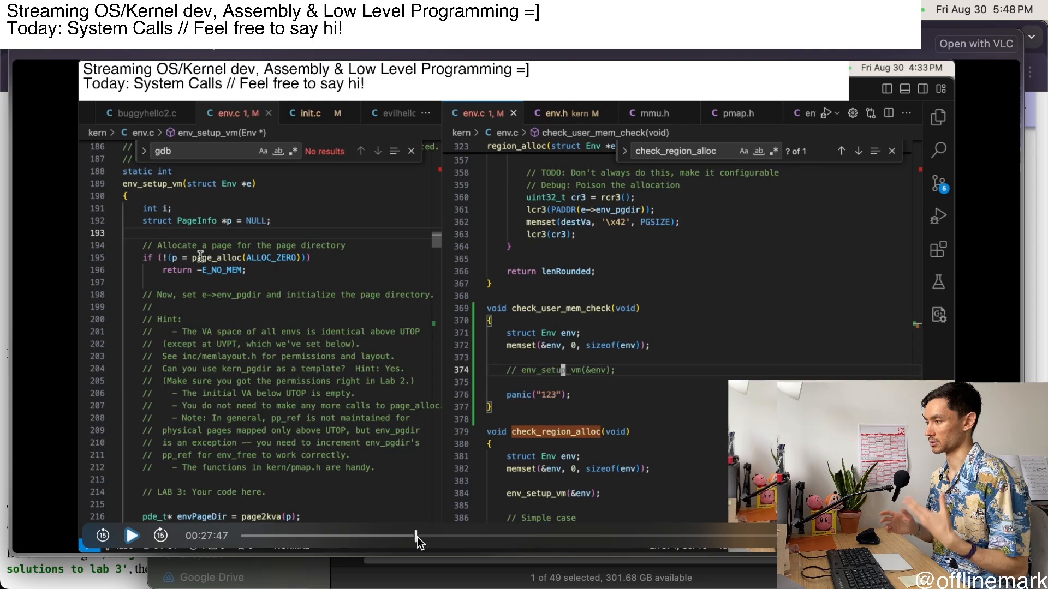
pyautogui.moveTo(390, 553)
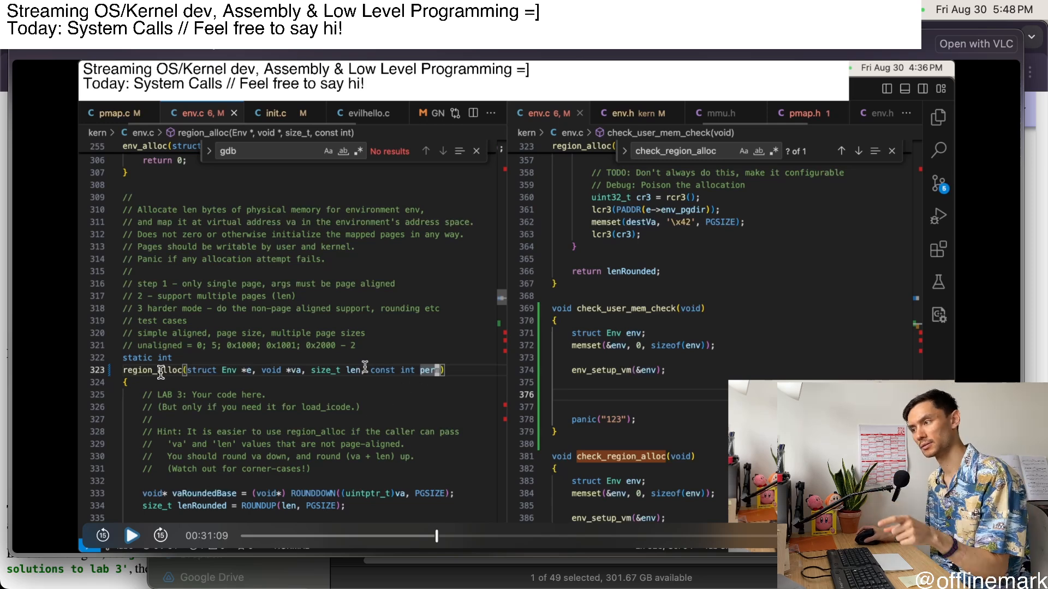
pyautogui.moveTo(166, 382)
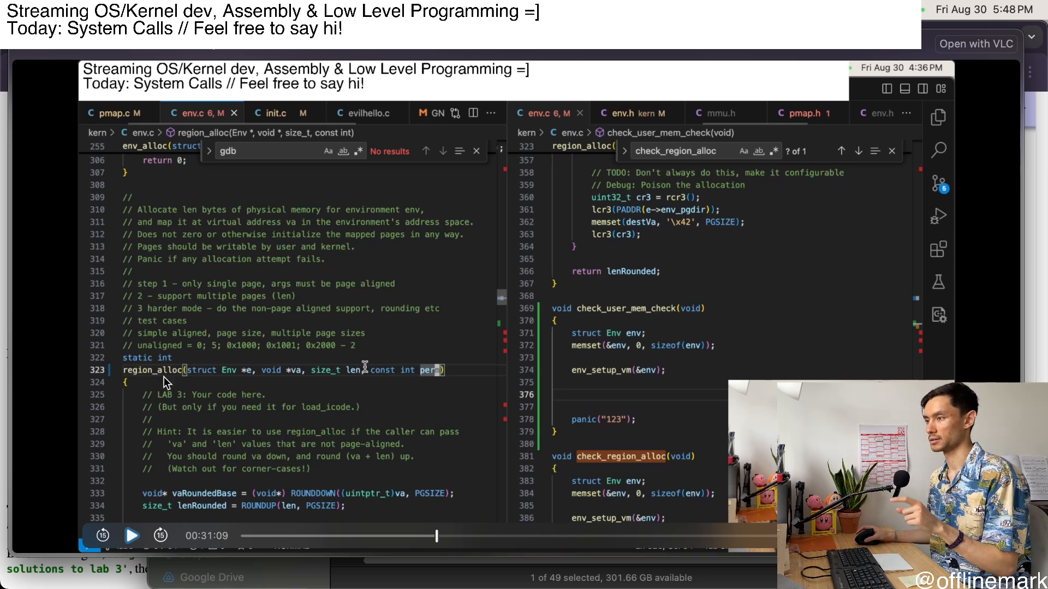
pyautogui.moveTo(167, 257)
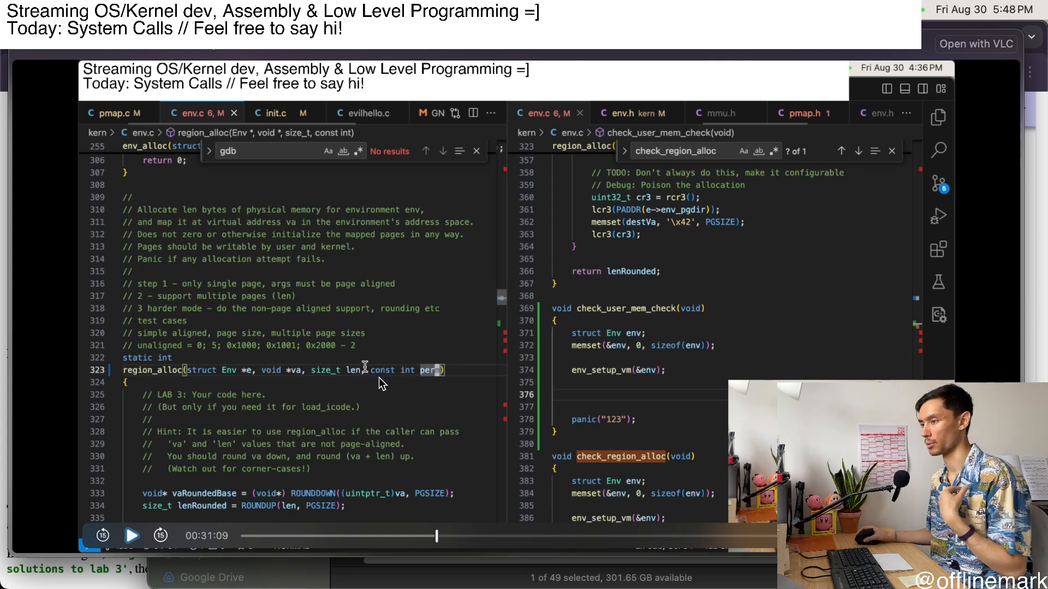
pyautogui.moveTo(394, 391)
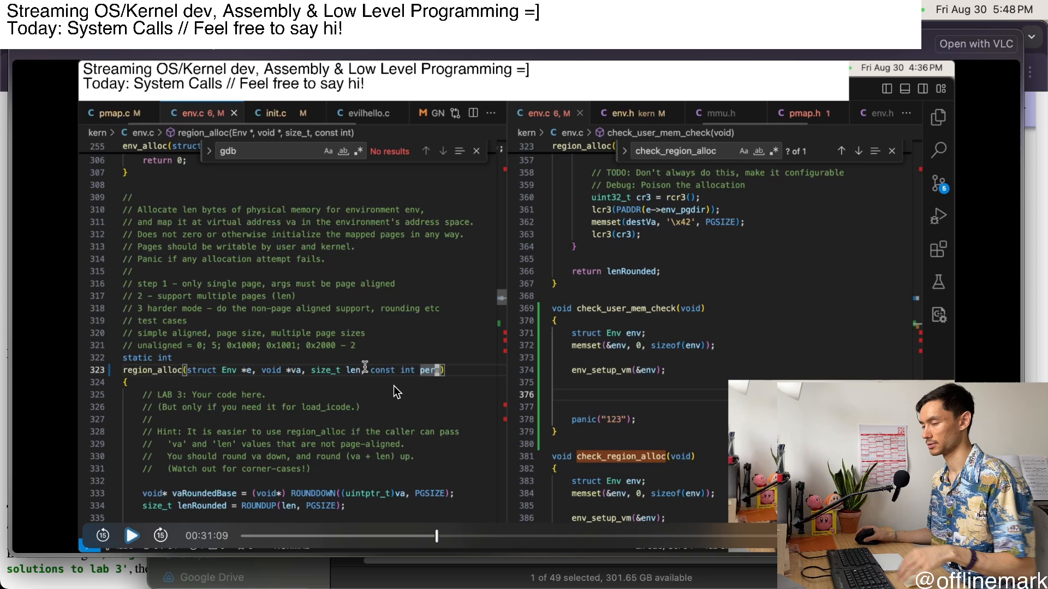
pyautogui.moveTo(422, 489)
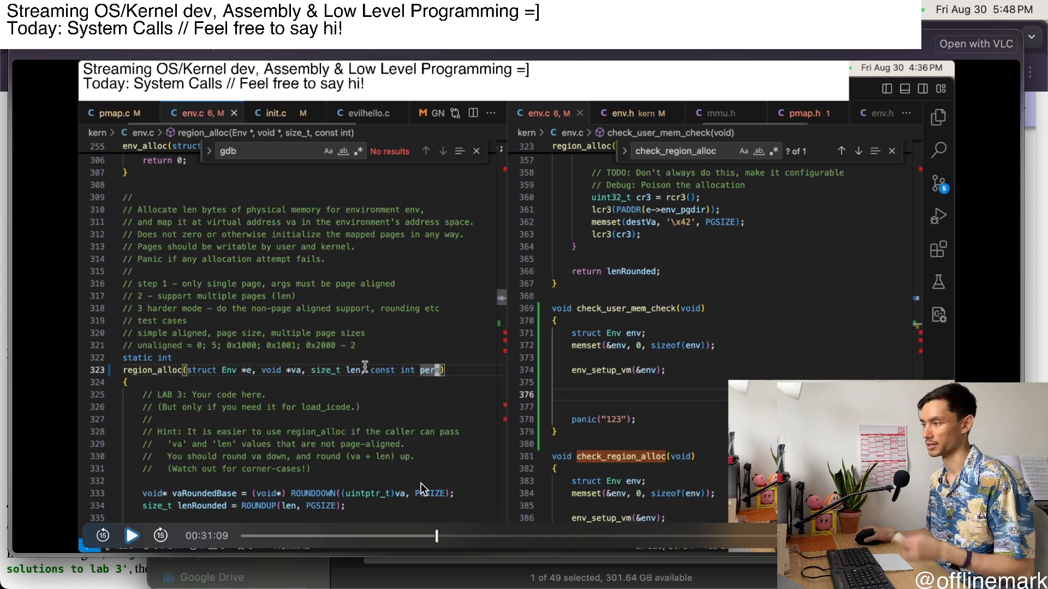
pyautogui.moveTo(412, 384)
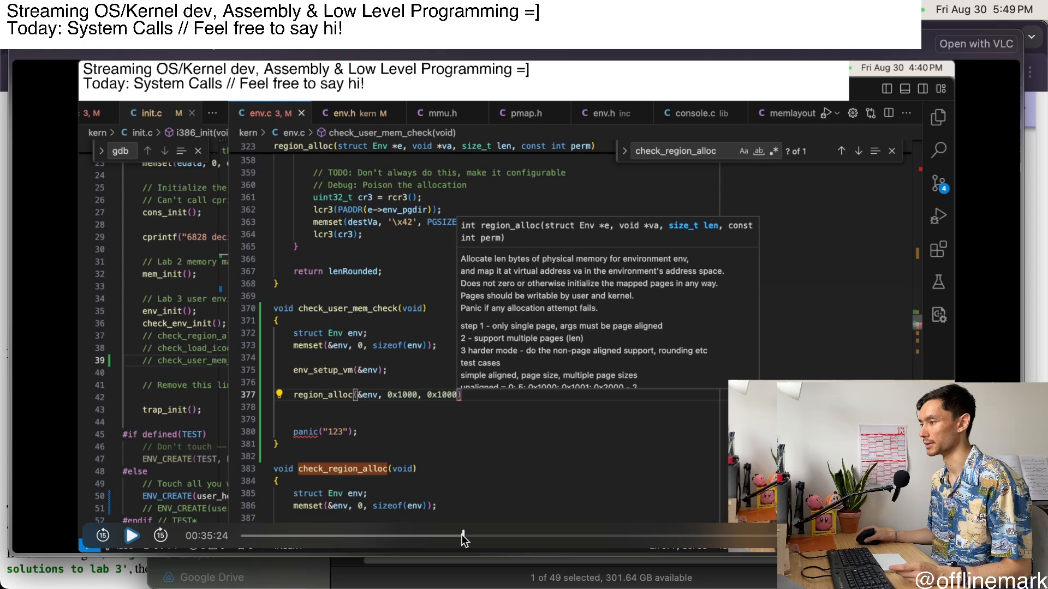
# - Change the region_alloc length argument from 0x1000 to 0x2000 at address 0x1000
pyautogui.click(161, 535)
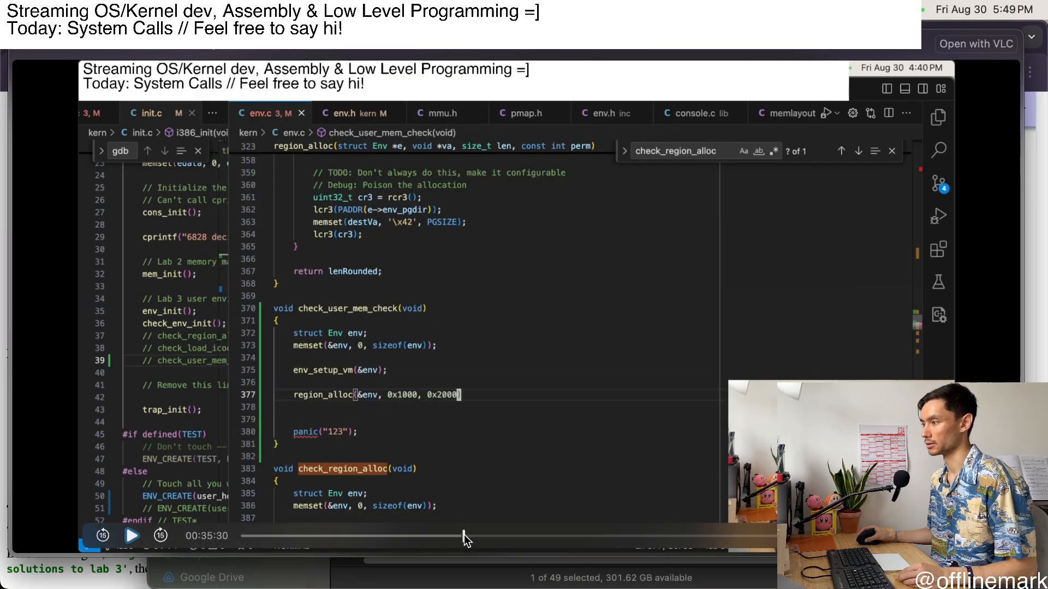
pyautogui.write(', 0x7000, 0x2000, PTE_W);')
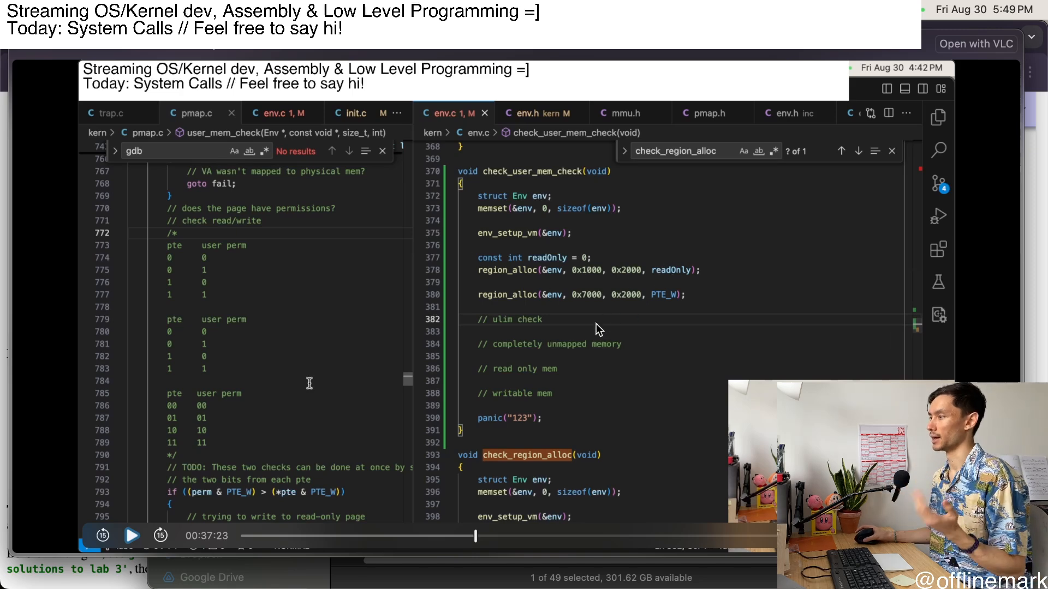
pyautogui.moveTo(582, 273)
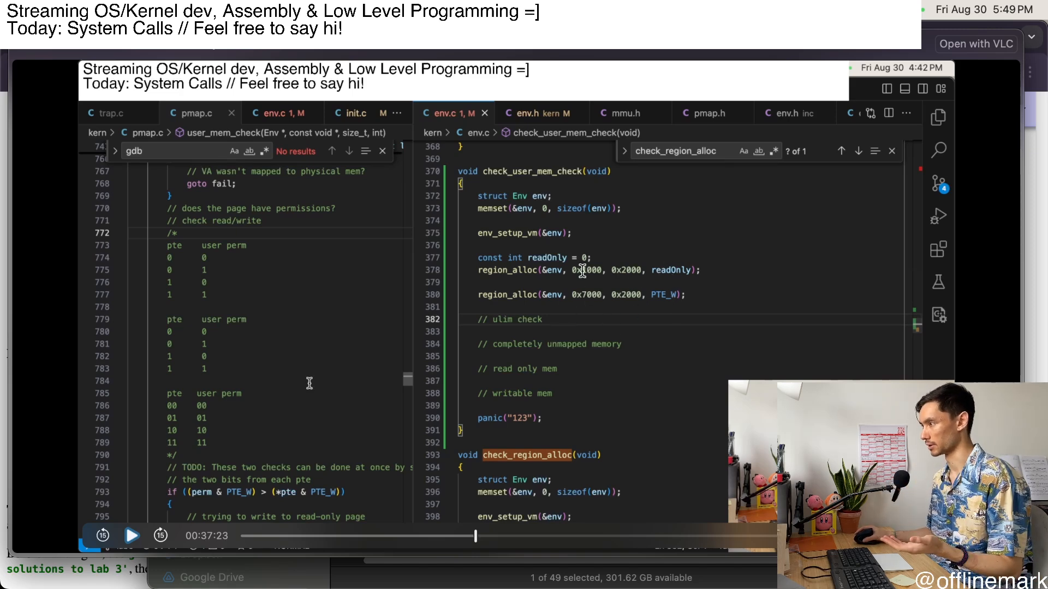
pyautogui.moveTo(476, 539)
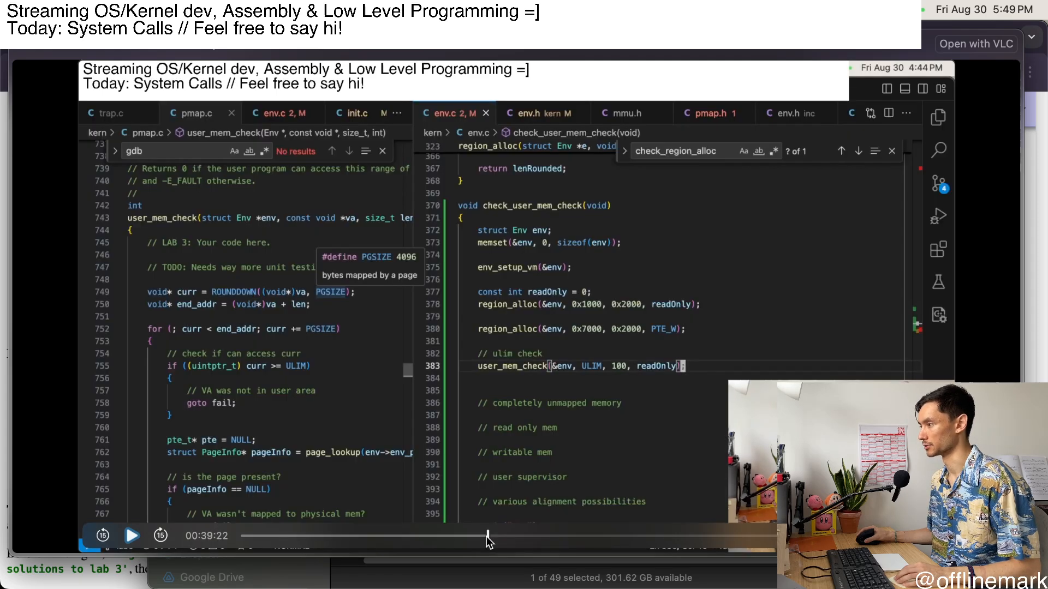
pyautogui.moveTo(649, 394)
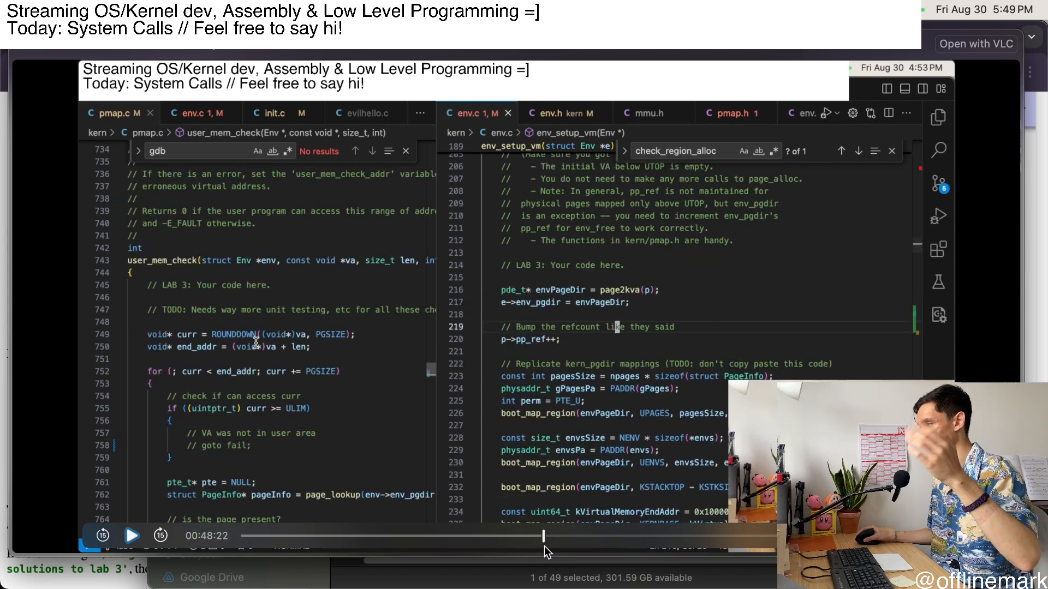
# - Scroll to the boot_map_region call at 0x50000 and the faulting 0x1010 assert
pyautogui.scroll(-3)
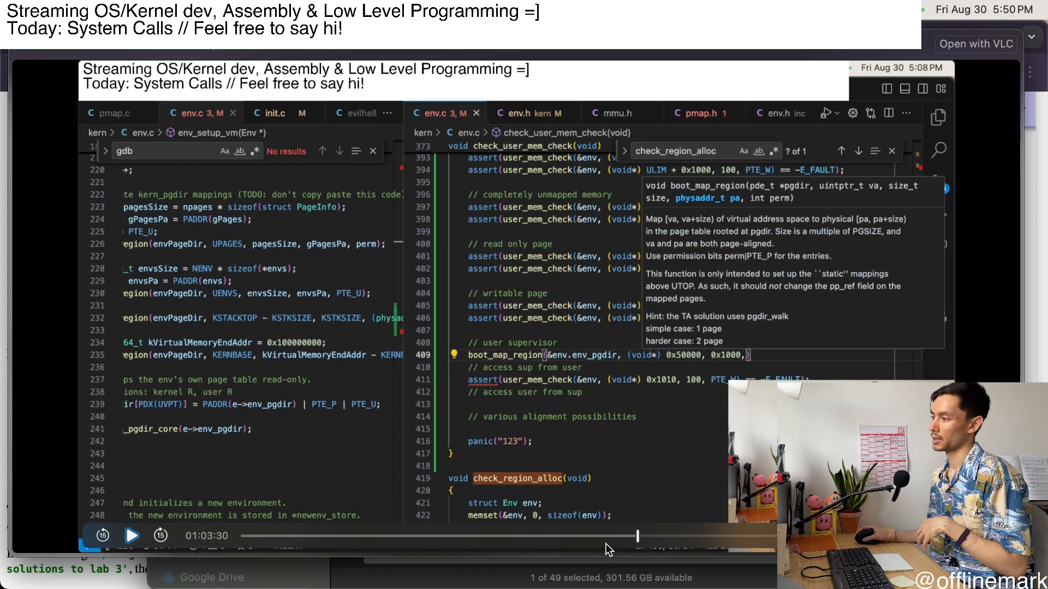
pyautogui.moveTo(601, 530)
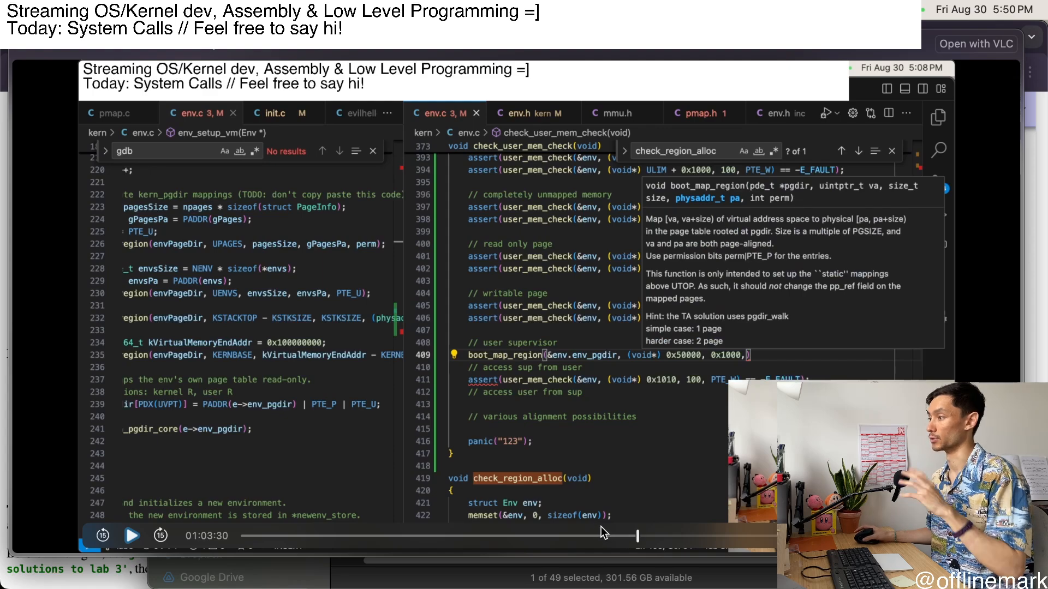
pyautogui.moveTo(639, 540)
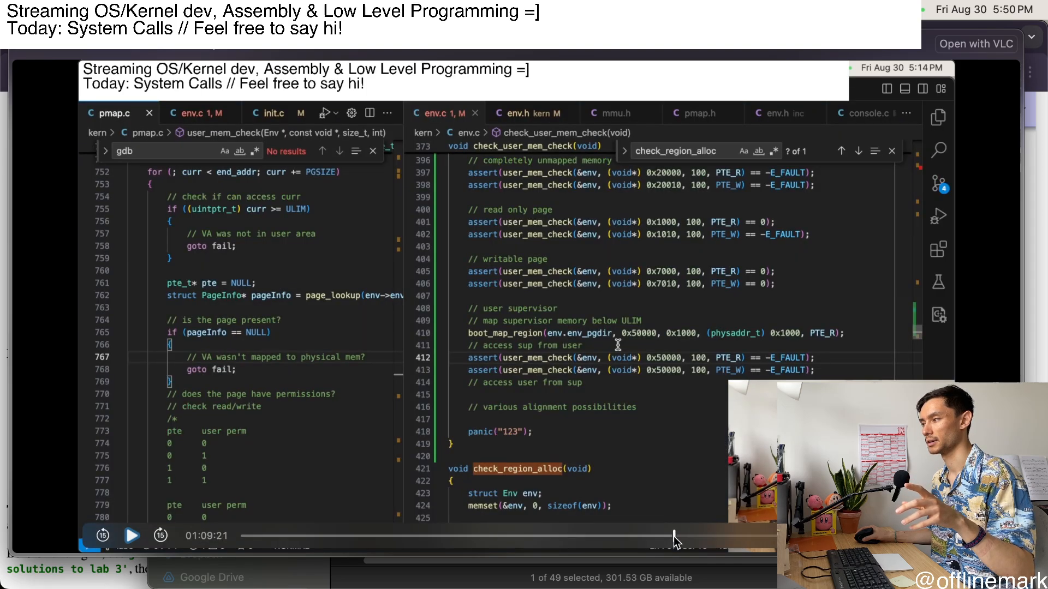
# - Scroll up through the user_mem_check asserts now requiring PTE_U permissions
pyautogui.scroll(3)
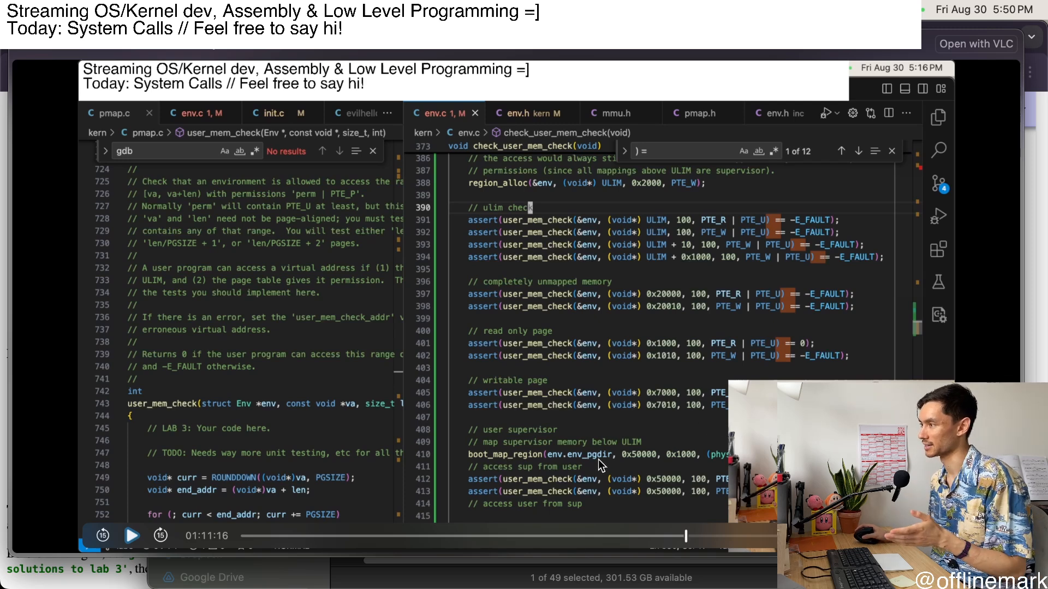
pyautogui.moveTo(579, 213)
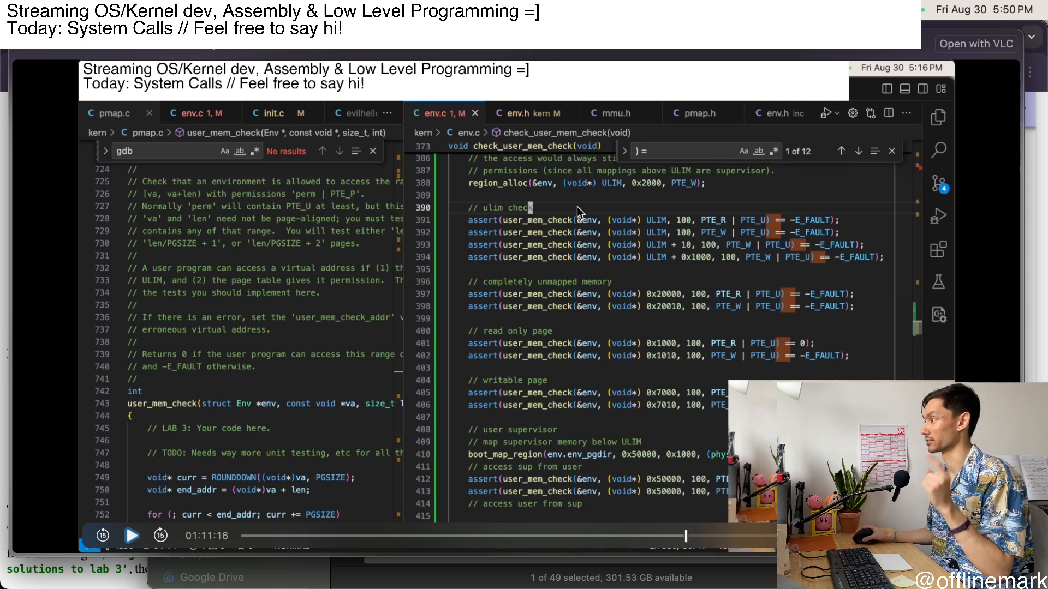
pyautogui.moveTo(772, 293)
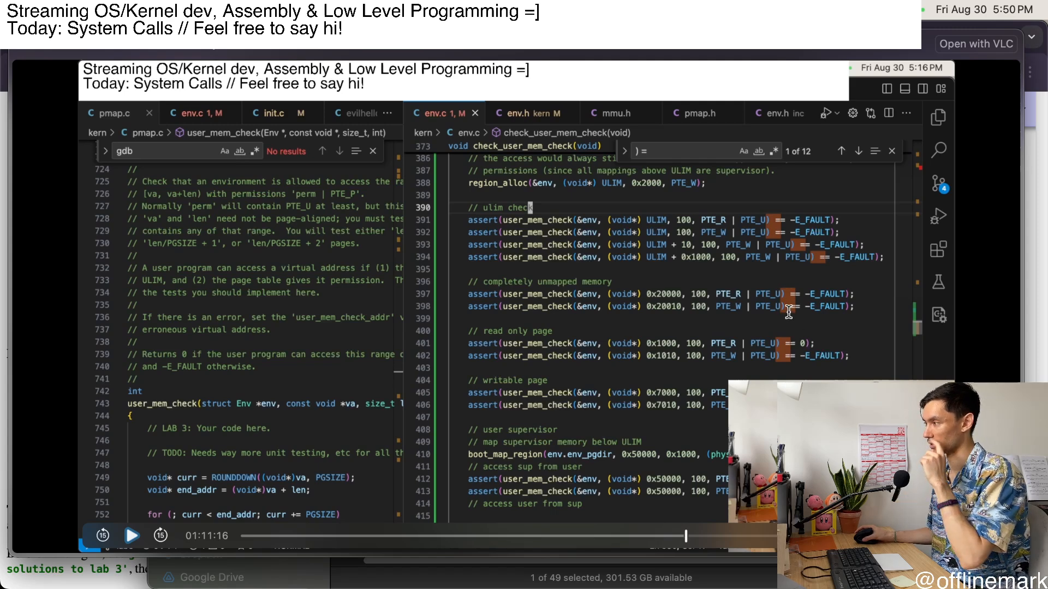
pyautogui.moveTo(764, 307)
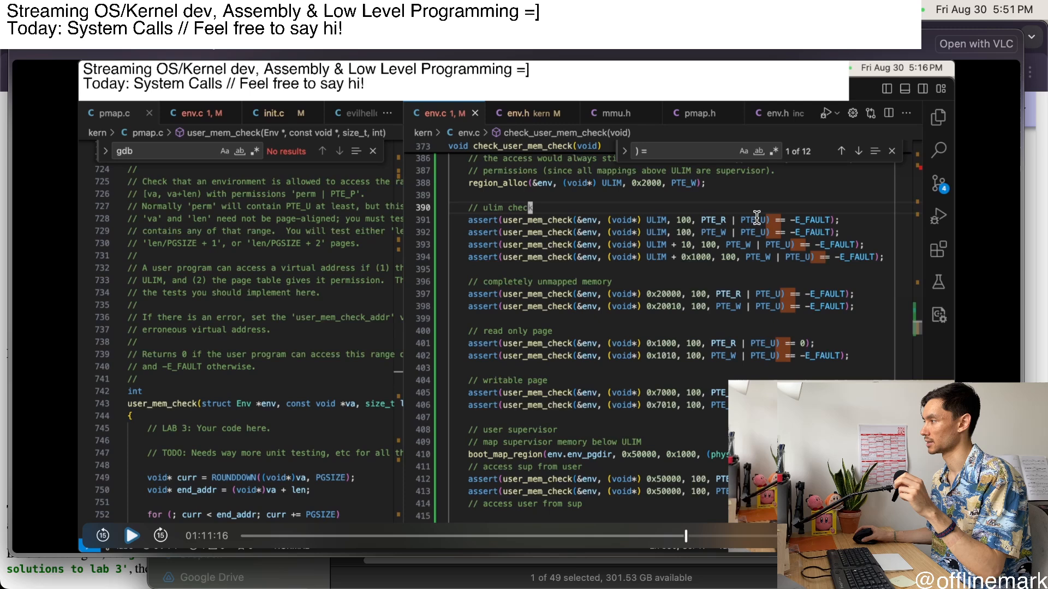
pyautogui.moveTo(733, 244)
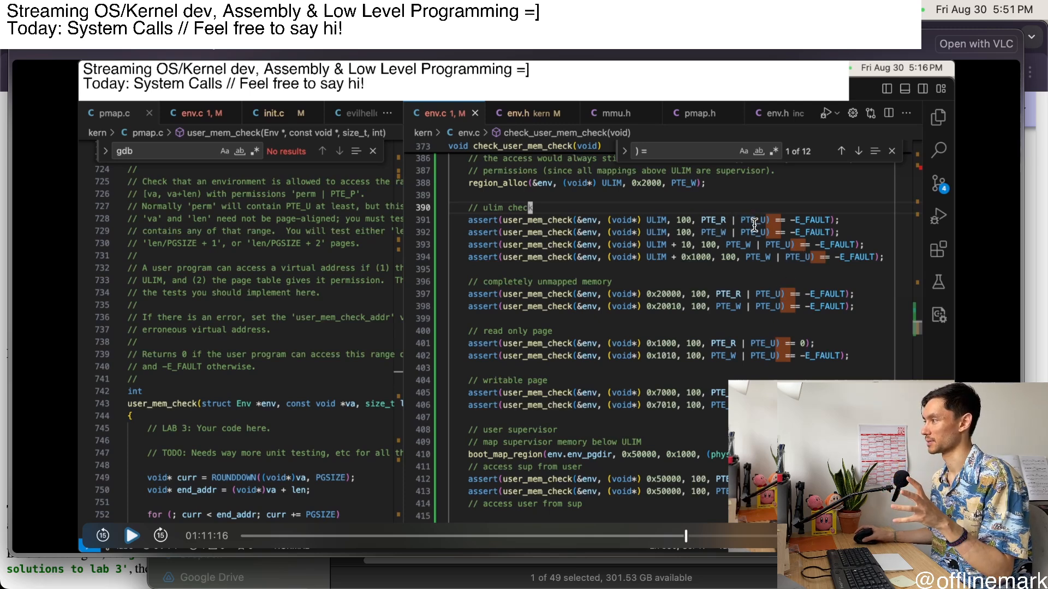
pyautogui.moveTo(689, 219)
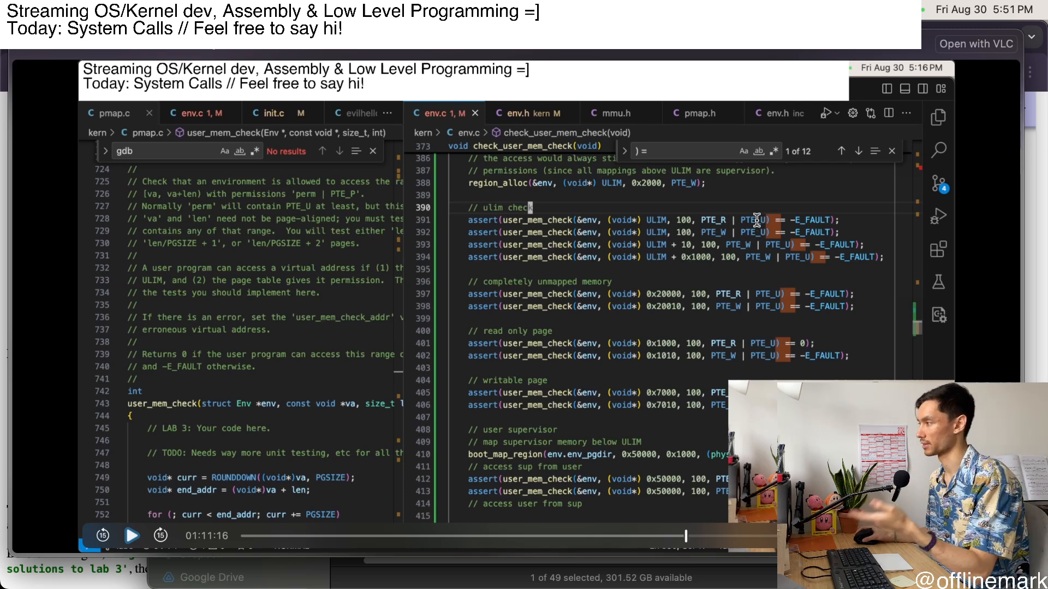
pyautogui.moveTo(709, 514)
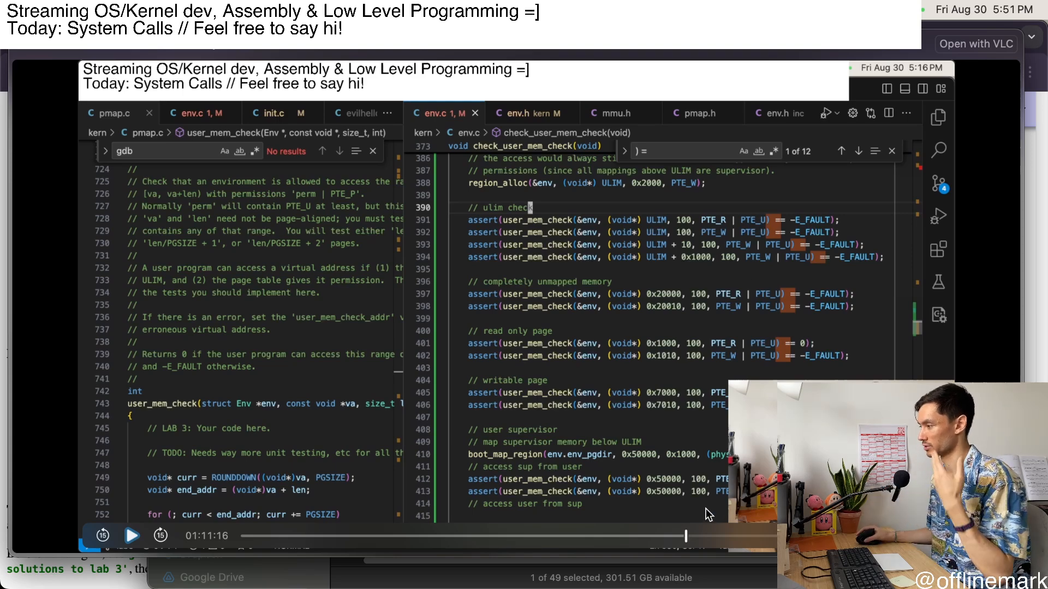